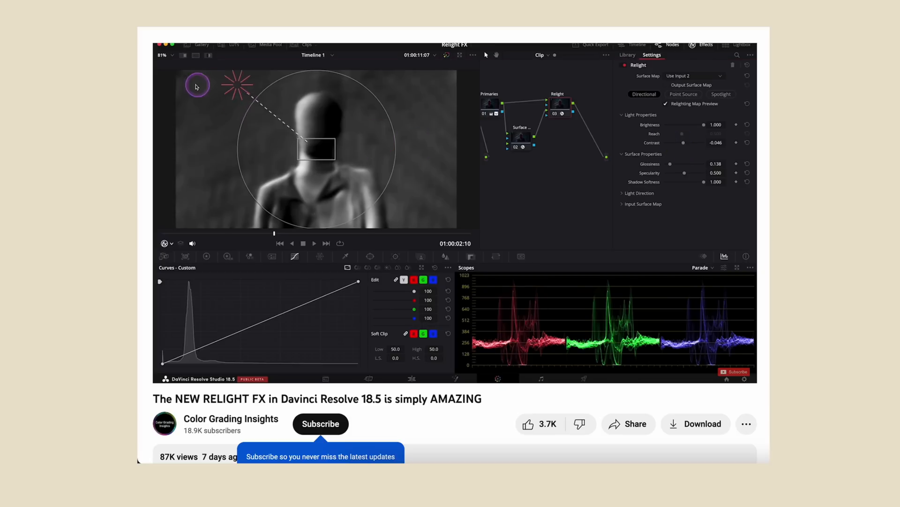
Generate yellow subtitles from the clip's audio and play the clip alongside its transcript
drag(237, 85, 248, 111)
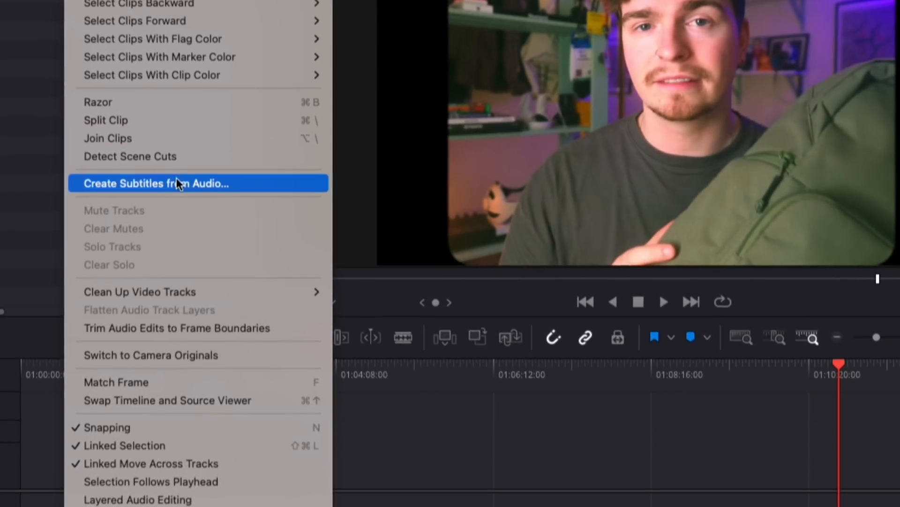
click(155, 183)
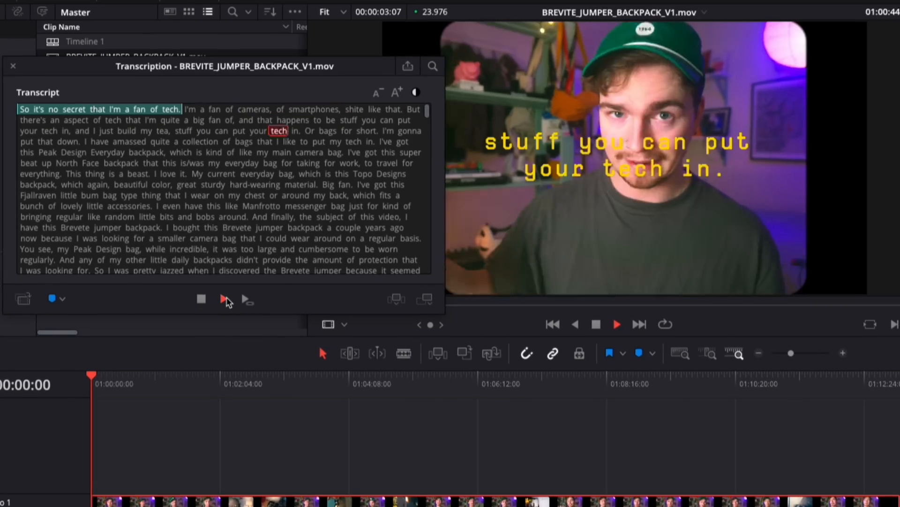
click(12, 66)
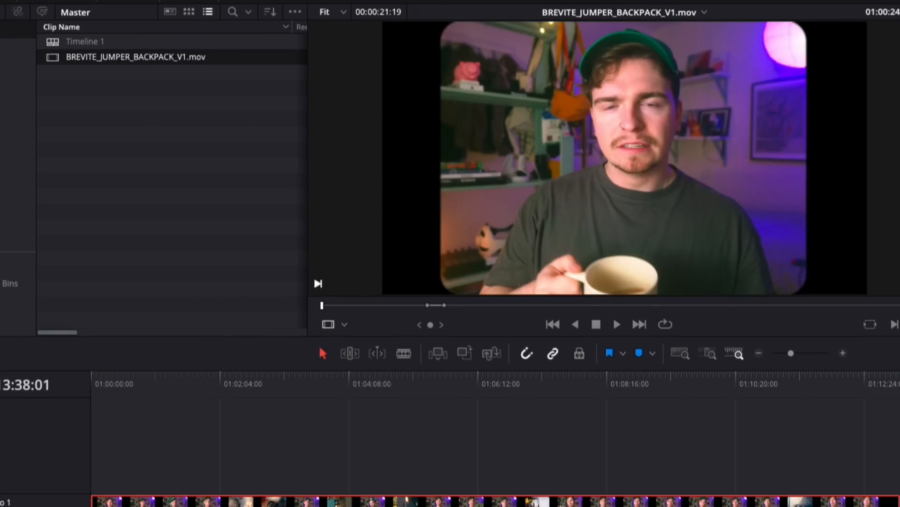
click(275, 93)
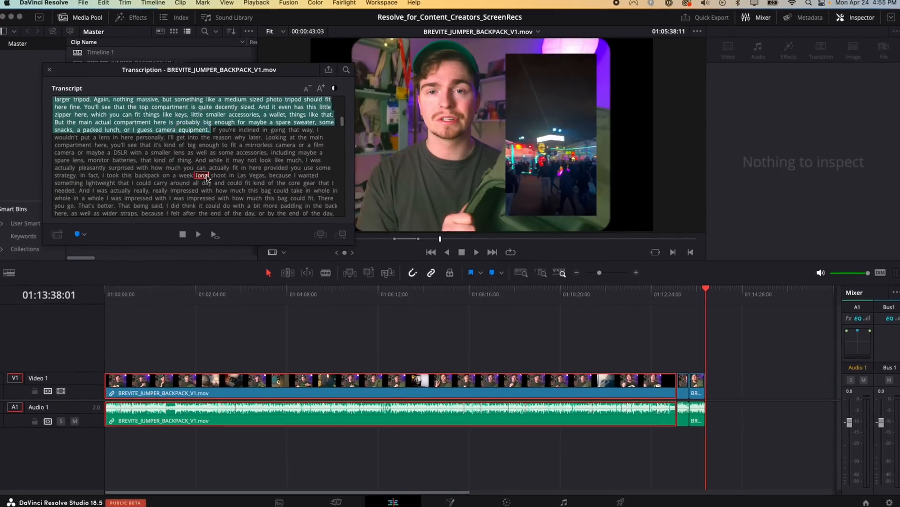
click(345, 70)
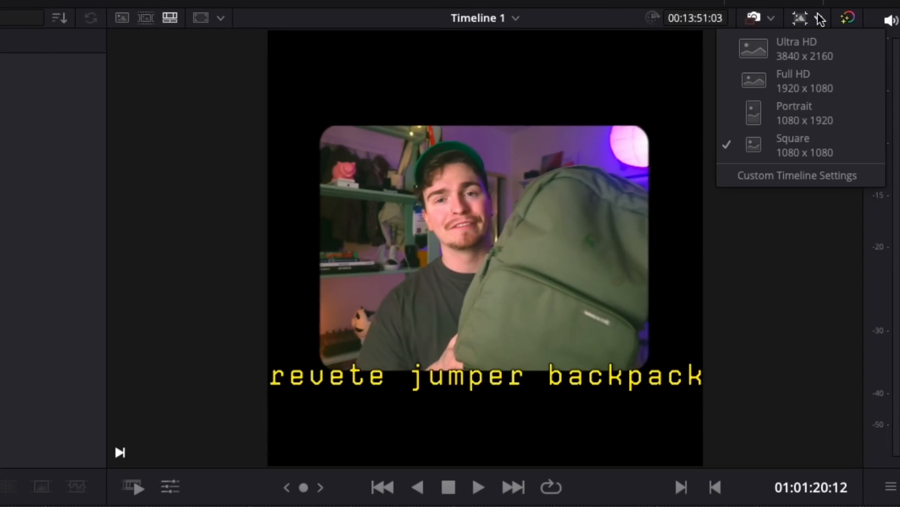
mouse_move(804, 112)
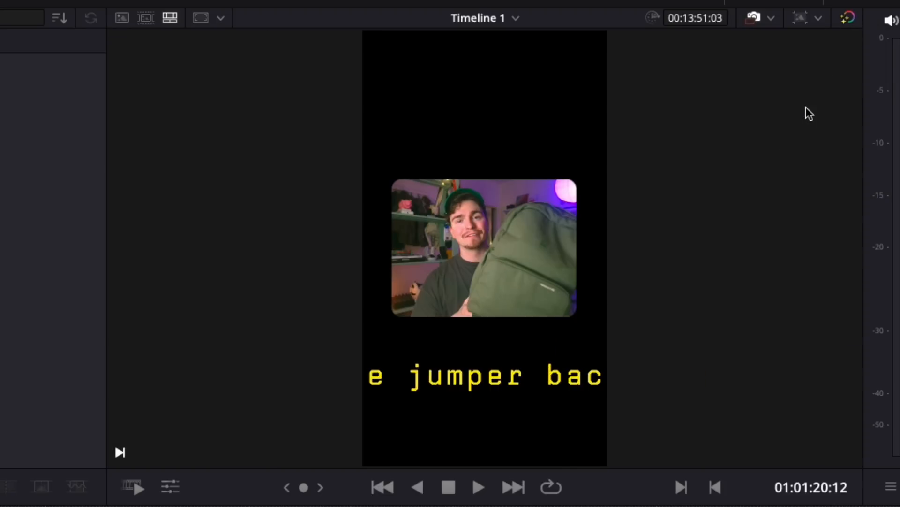
Switch Timeline 1 to the Portrait 1080 x 1920 resolution
click(818, 18)
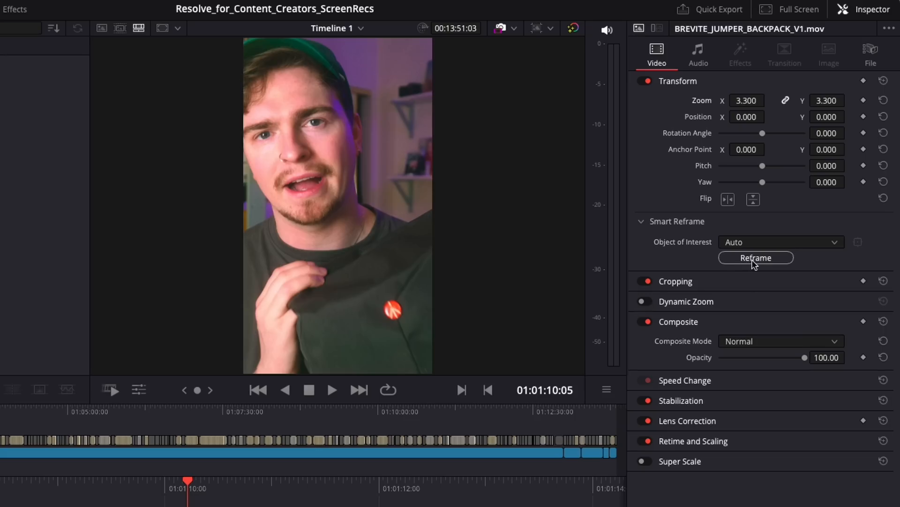
Smart Reframe the 3.3-zoomed clip around the speaker and play back the result
click(332, 389)
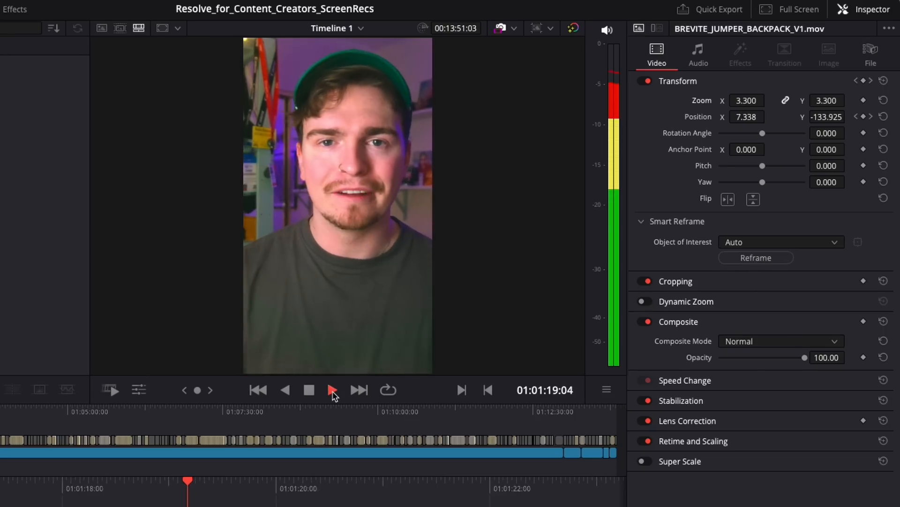
click(333, 390)
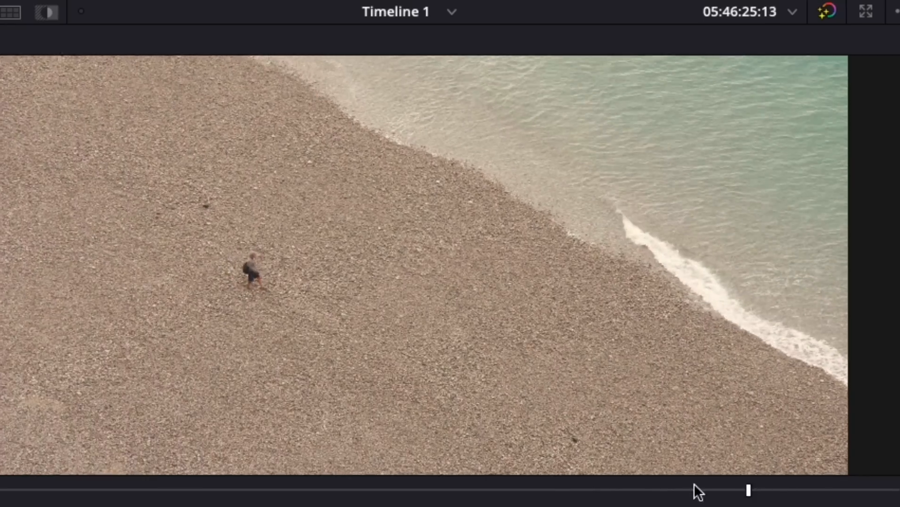
Scrub the beach shot, show Object Removal settings and adjust its Analysis Boundary
drag(747, 488, 577, 488)
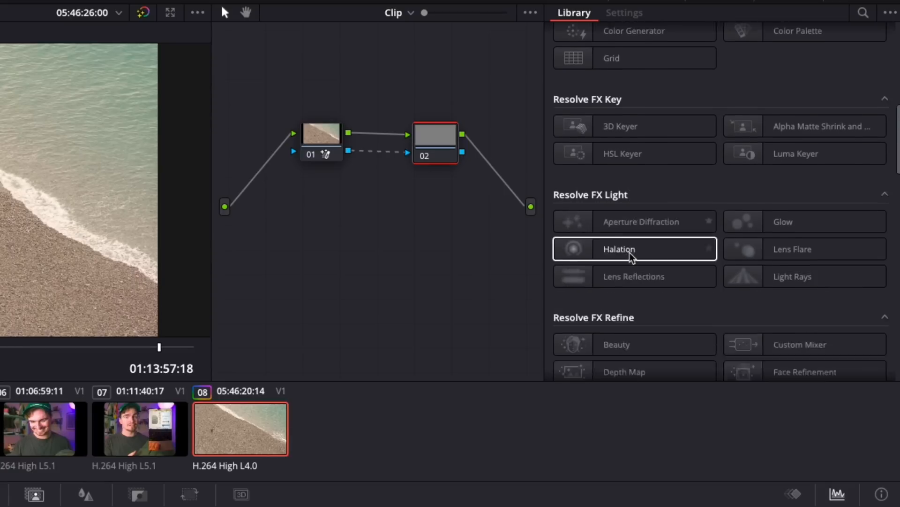
click(624, 12)
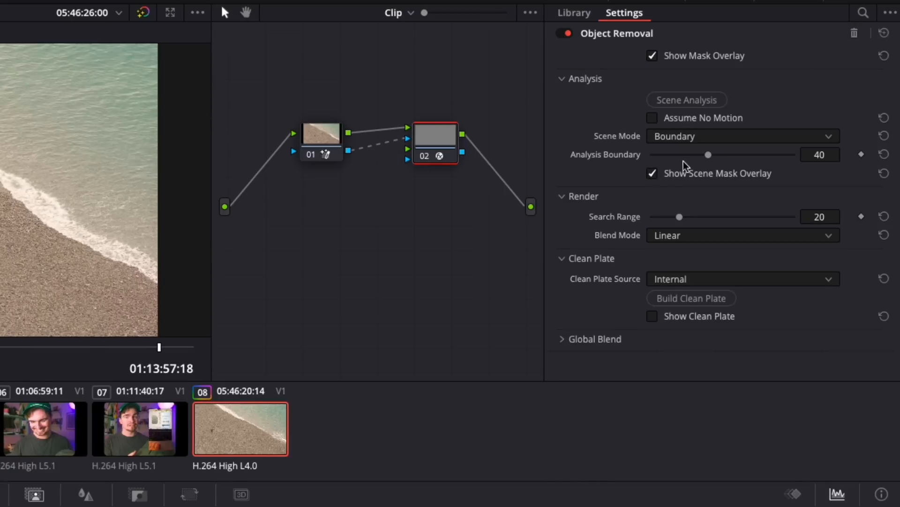
drag(707, 155, 750, 154)
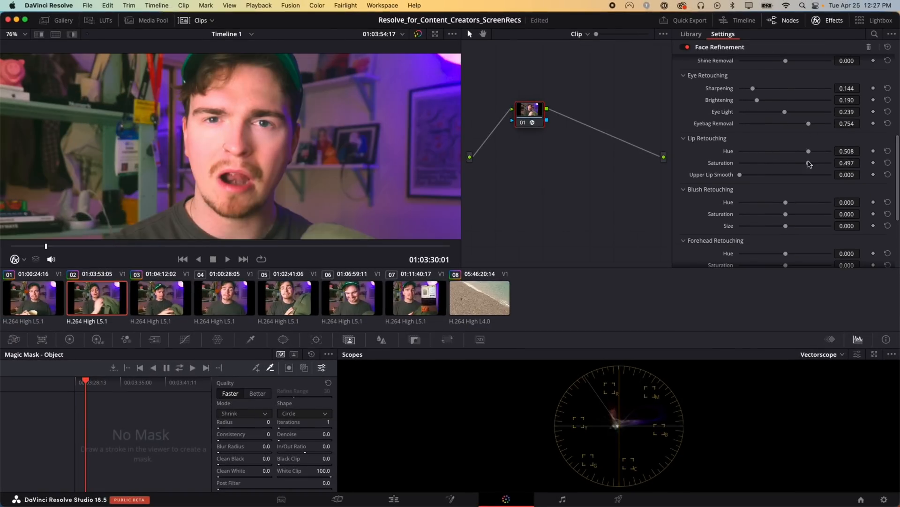
Scroll the Face Refinement settings to reach the eye and lip retouching sliders
scroll(down, 3)
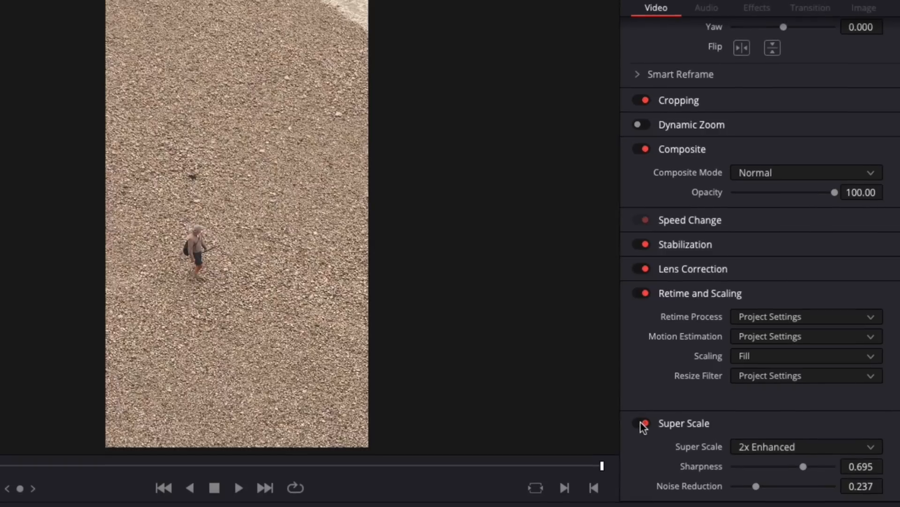
Set the beach clip's Scaling to Fill so it fills the vertical frame
click(641, 423)
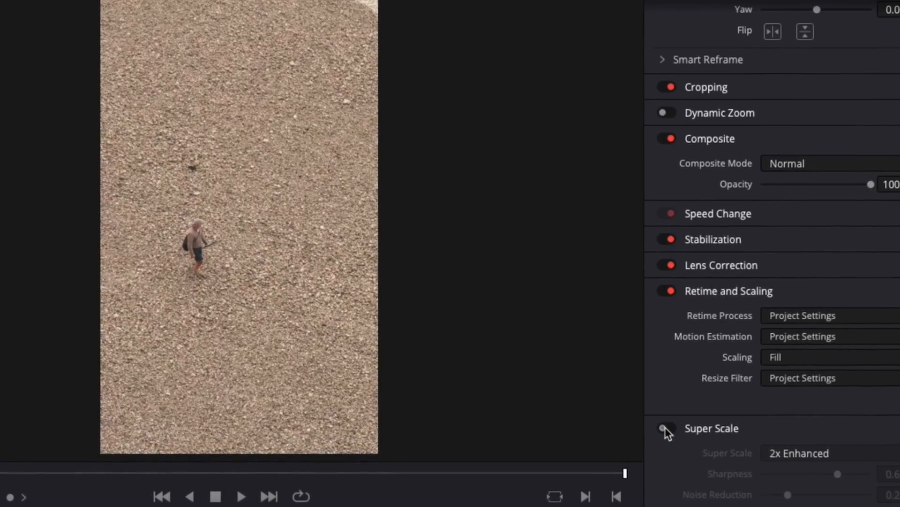
click(804, 356)
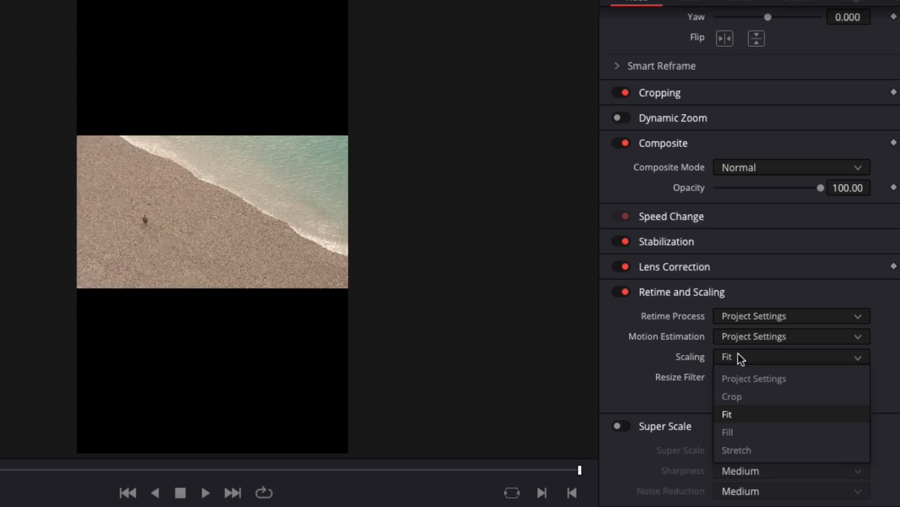
click(728, 432)
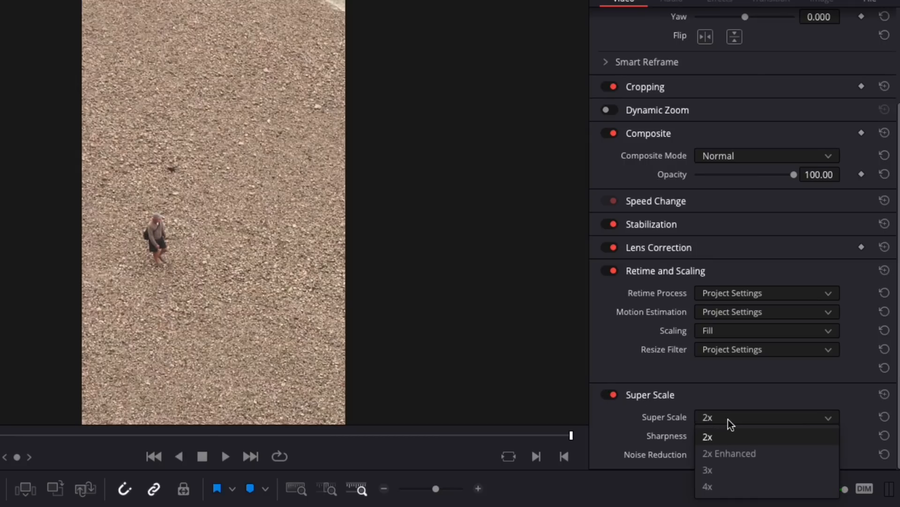
mouse_move(737, 487)
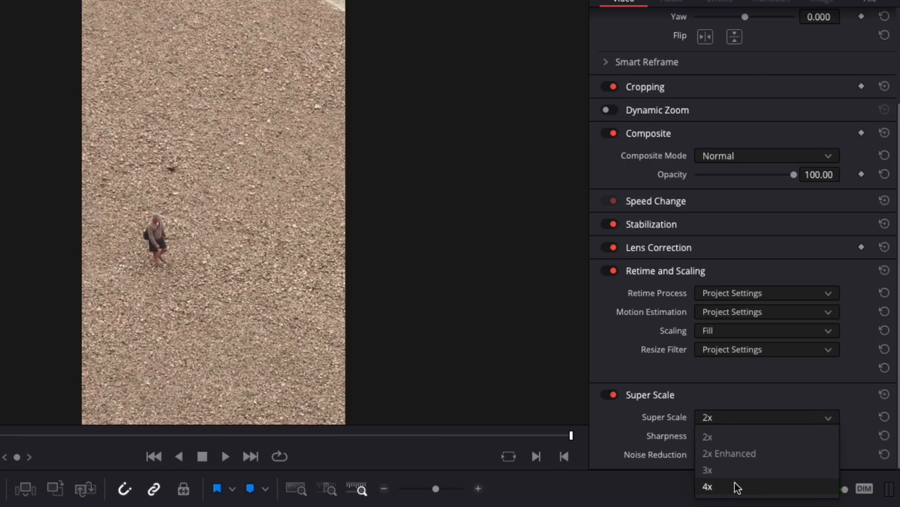
Enable 4x Super Scale with High sharpness and Medium noise reduction
click(708, 487)
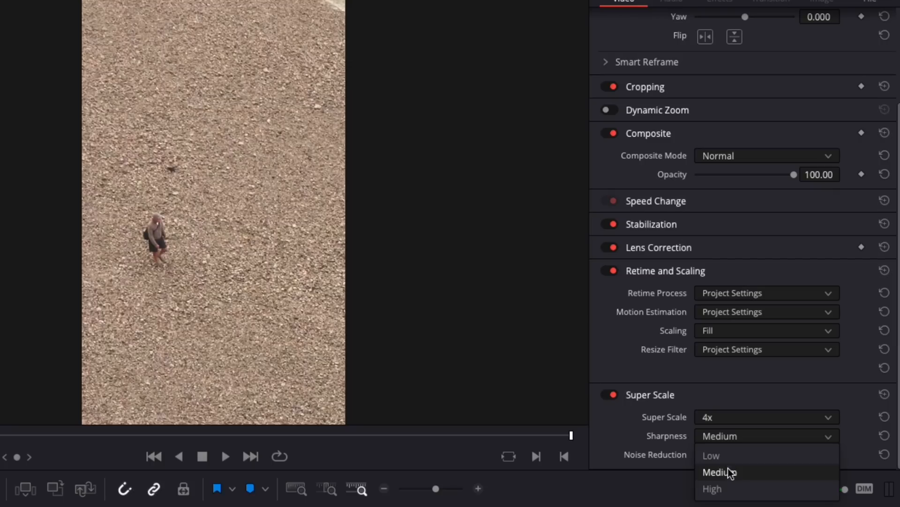
click(713, 488)
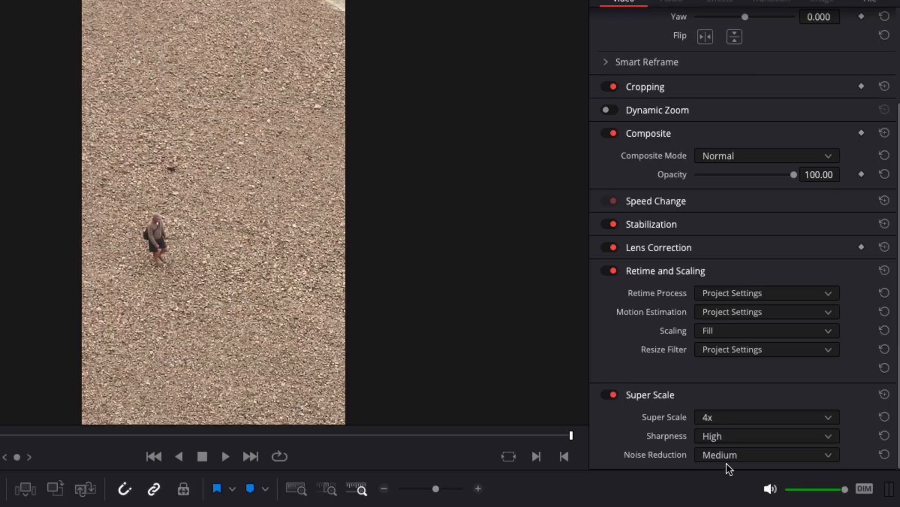
click(767, 454)
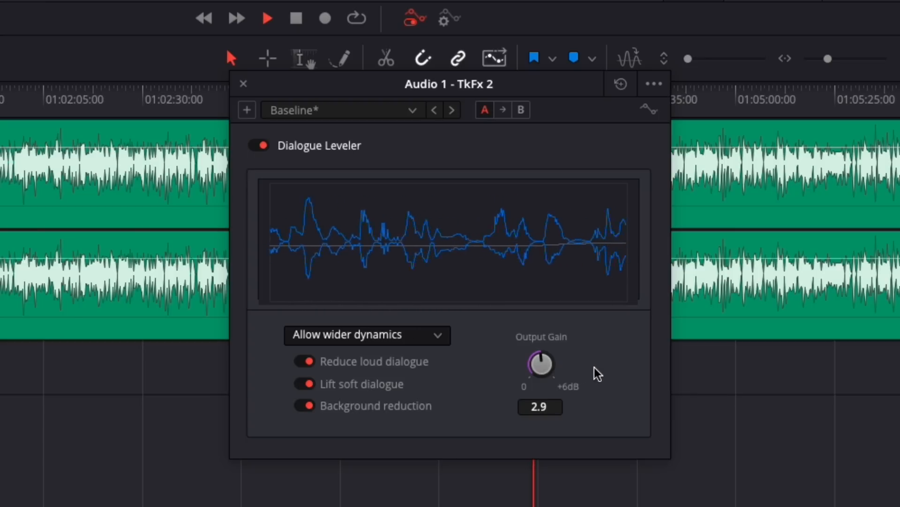
Turn off Reduce loud dialogue in Audio 1's Dialogue Leveler, keeping 2.9 output gain
click(305, 362)
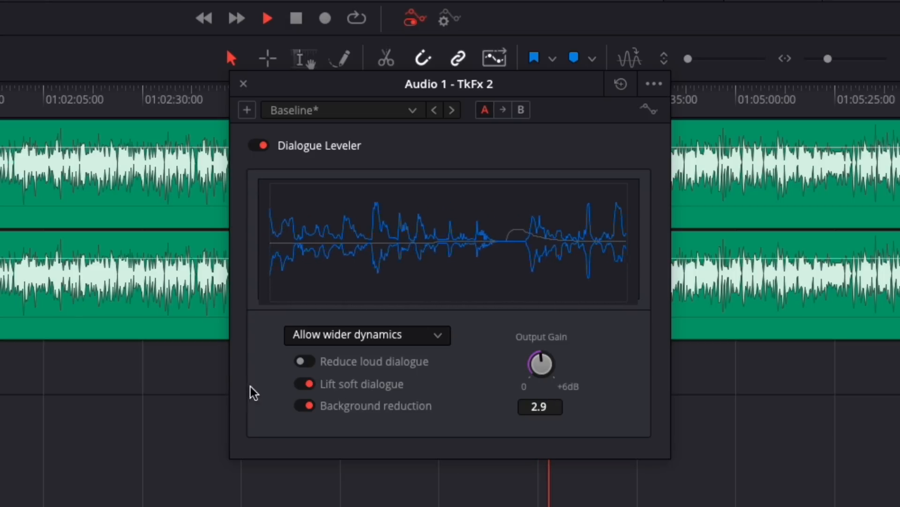
click(304, 383)
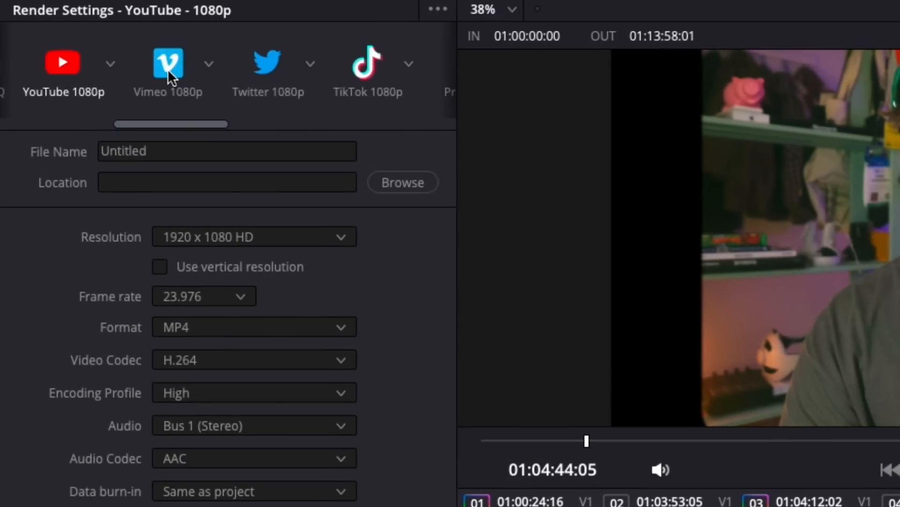
mouse_move(181, 81)
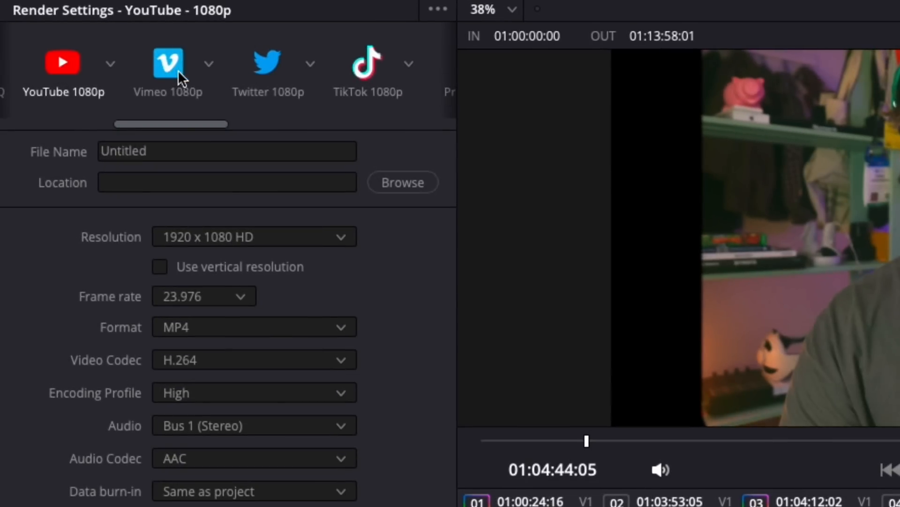
mouse_move(367, 72)
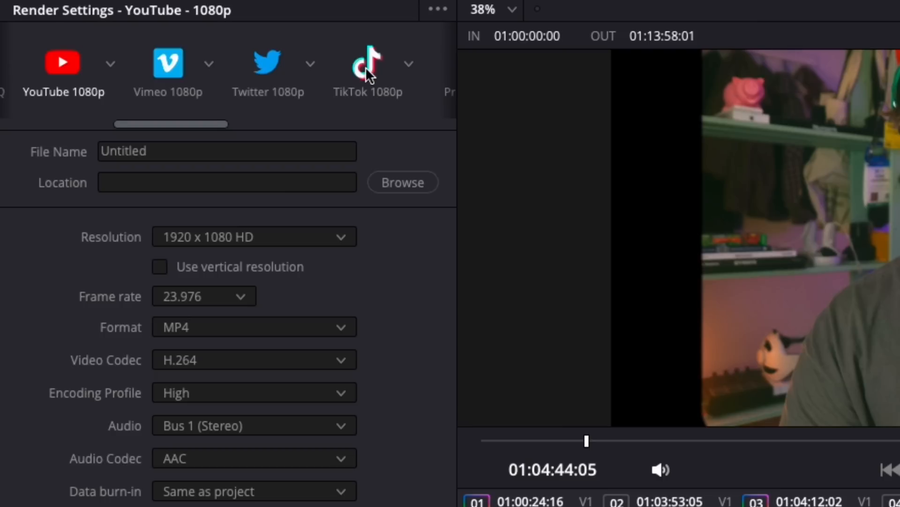
Apply the TikTok 1080p preset with direct upload, Private privacy, comments and Duet allowed
click(368, 63)
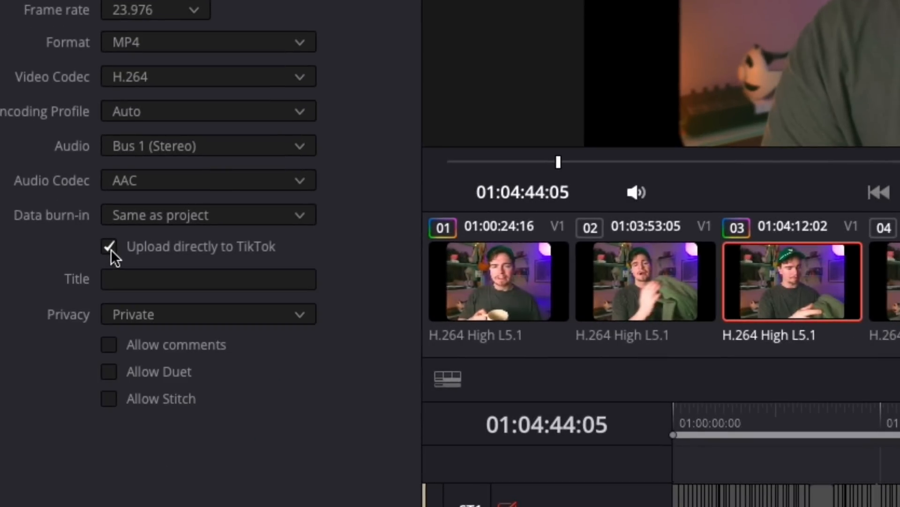
click(208, 313)
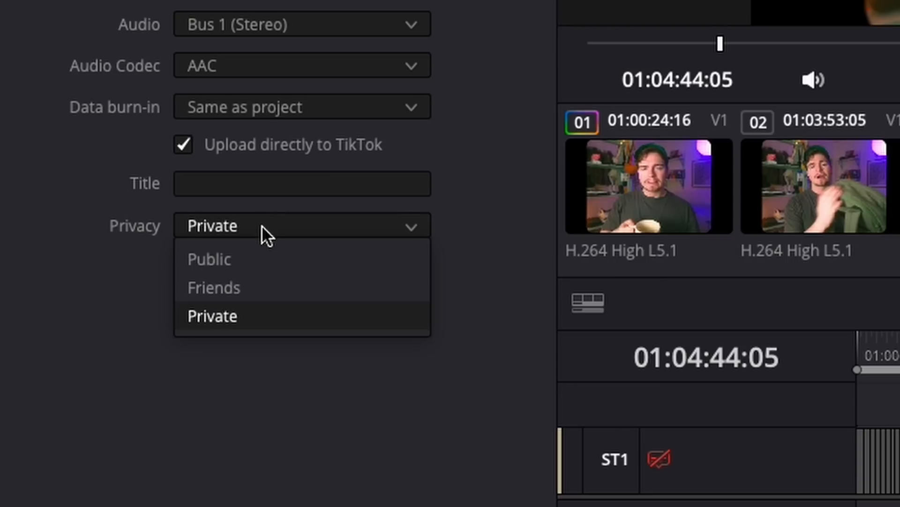
click(212, 316)
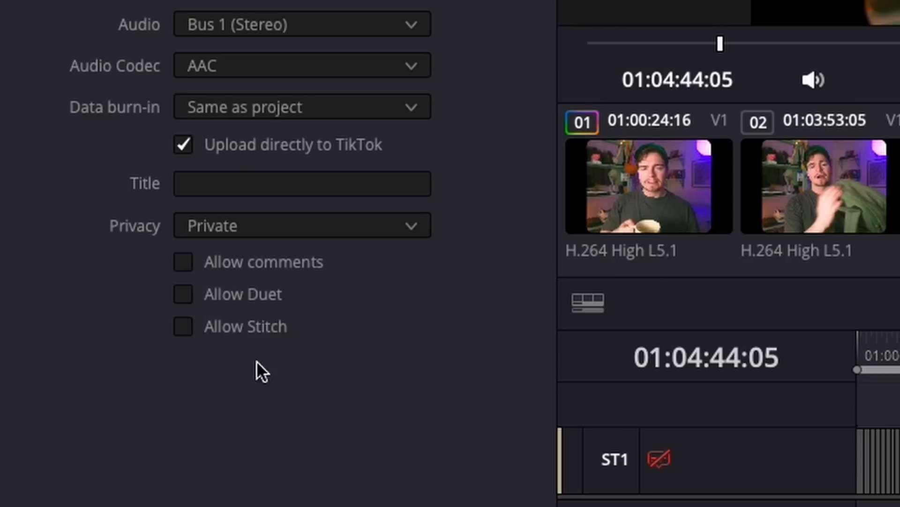
click(183, 294)
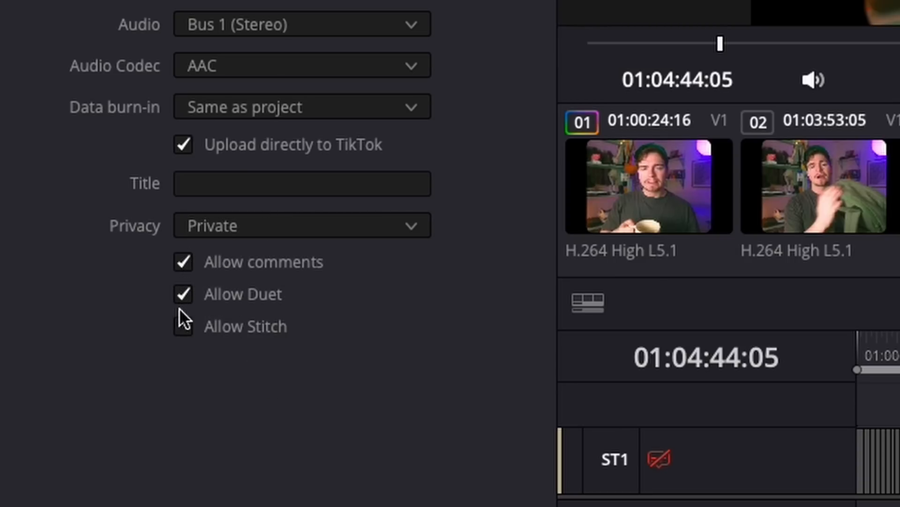